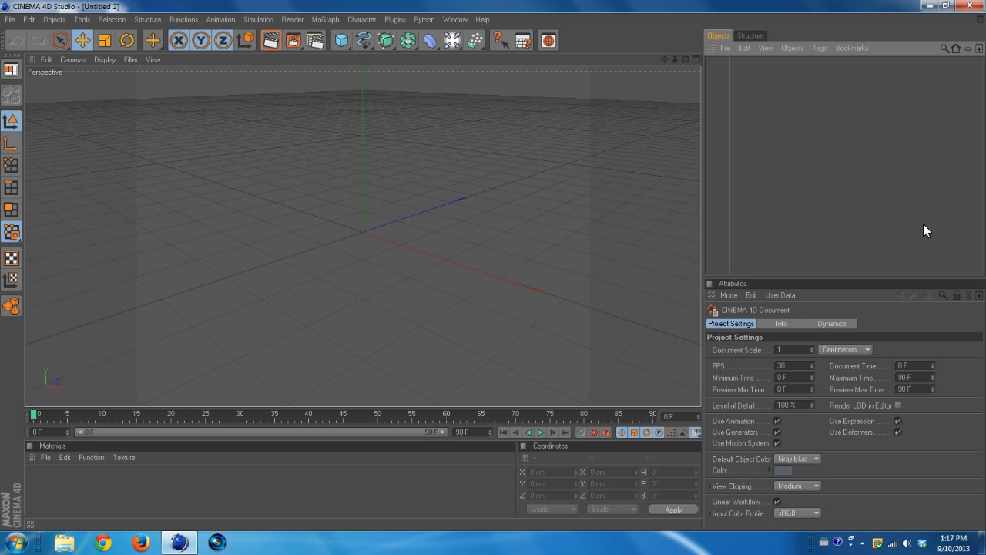
mouse_move(463, 235)
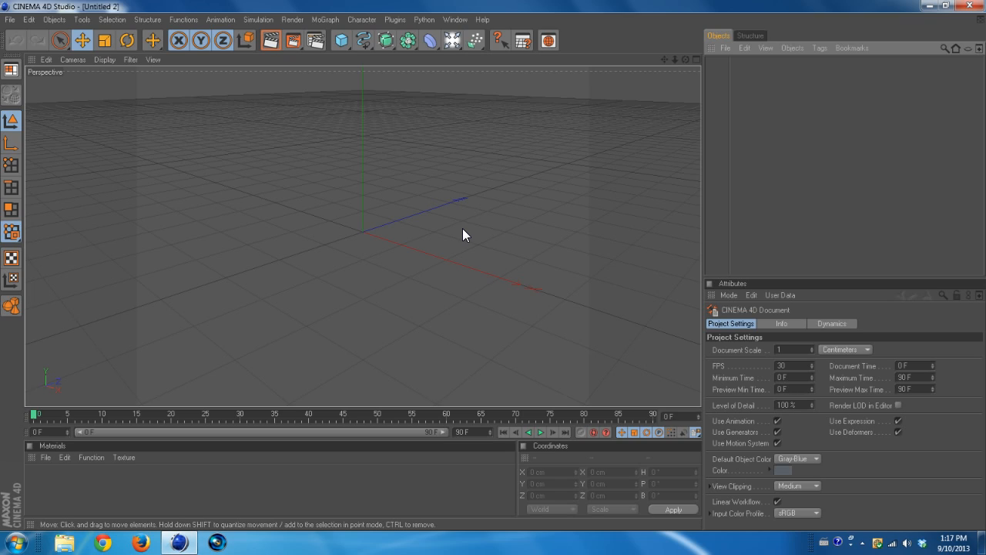
mouse_move(564, 87)
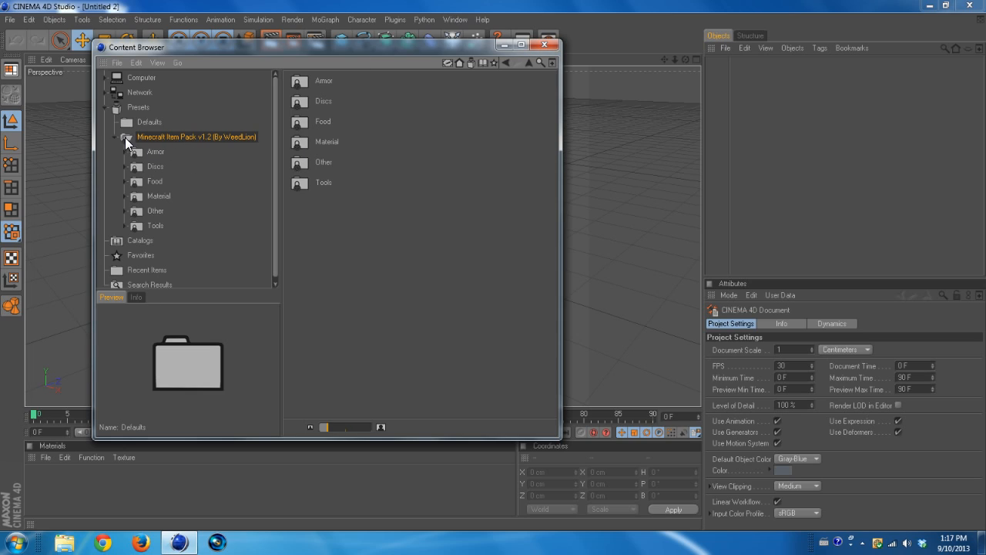
Step: Collapse the Minecraft Item Pack preset so its item subfolders are hidden
click(127, 138)
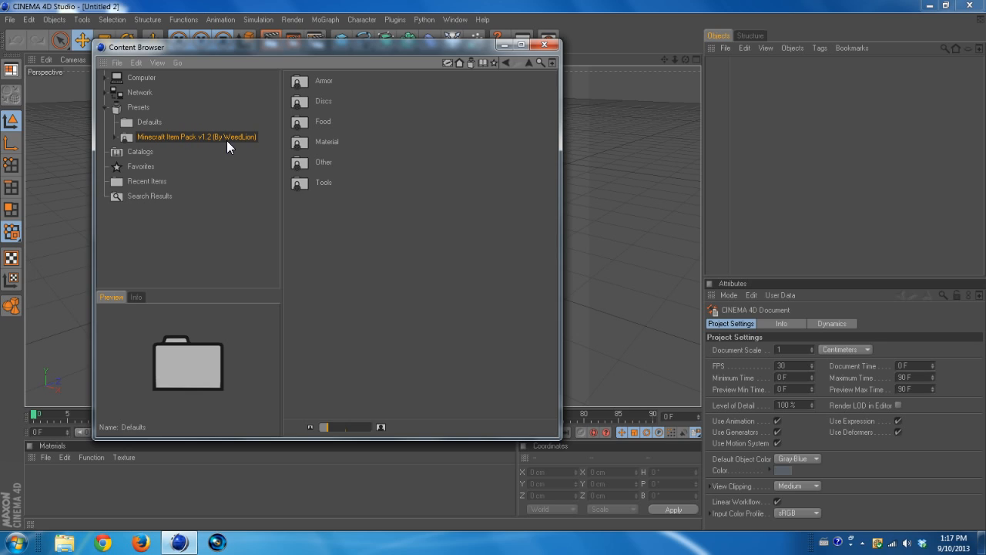
mouse_move(146, 136)
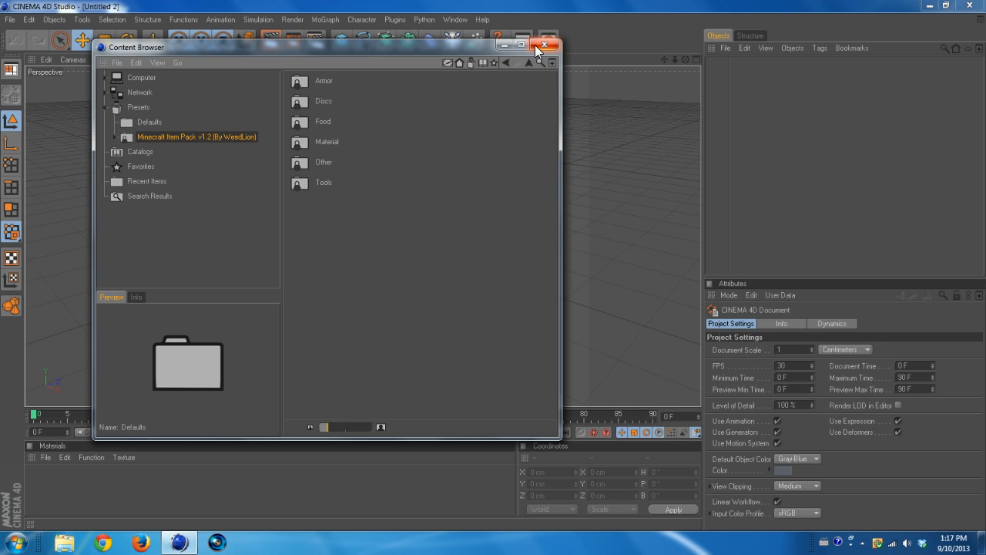
Step: Close the Content Browser and open the Steve Rig scene from R12 > C4D Files via File > Open
click(10, 19)
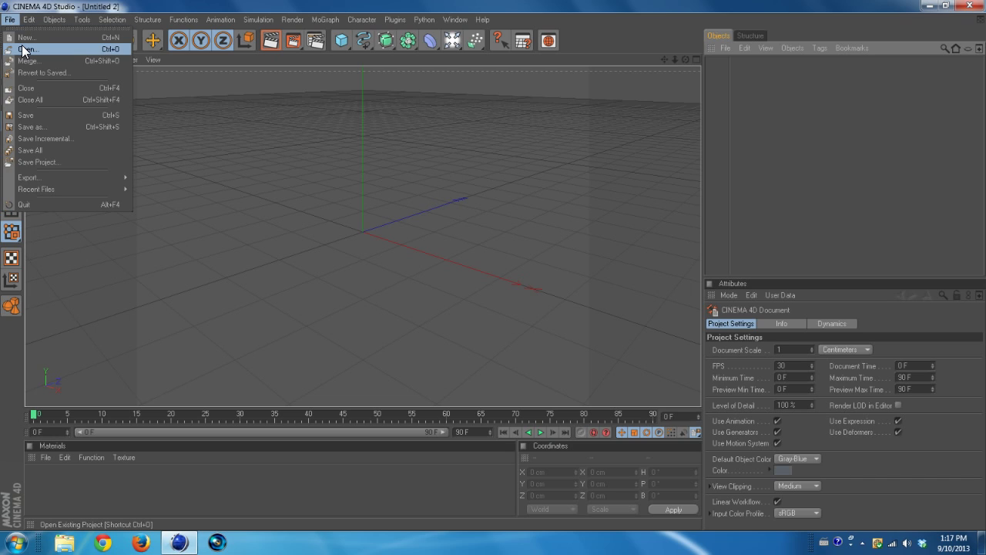
click(31, 49)
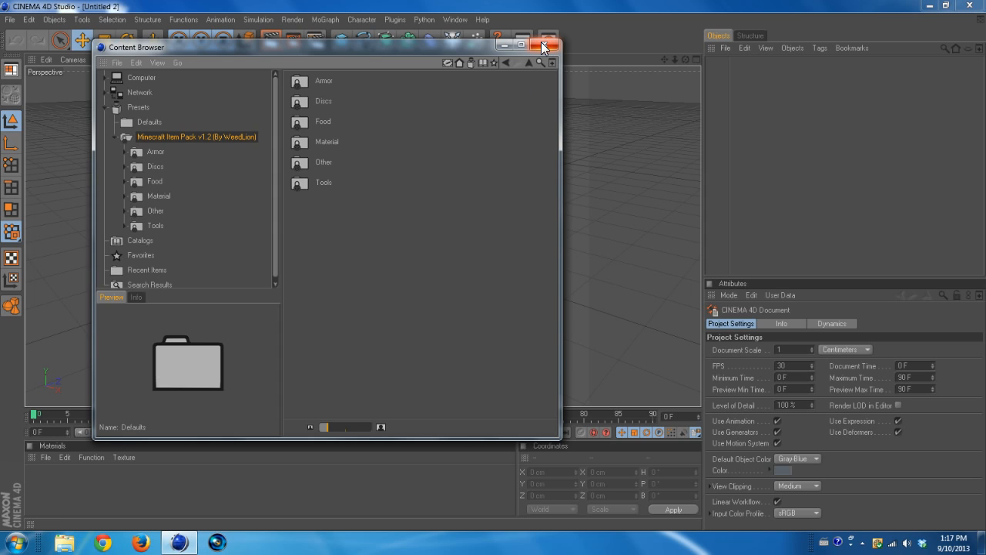
click(10, 19)
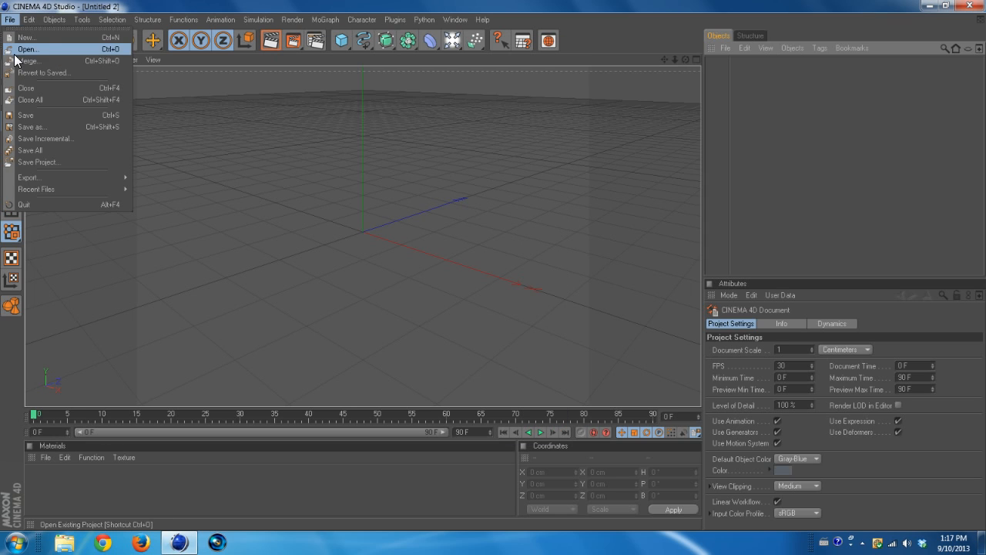
click(31, 50)
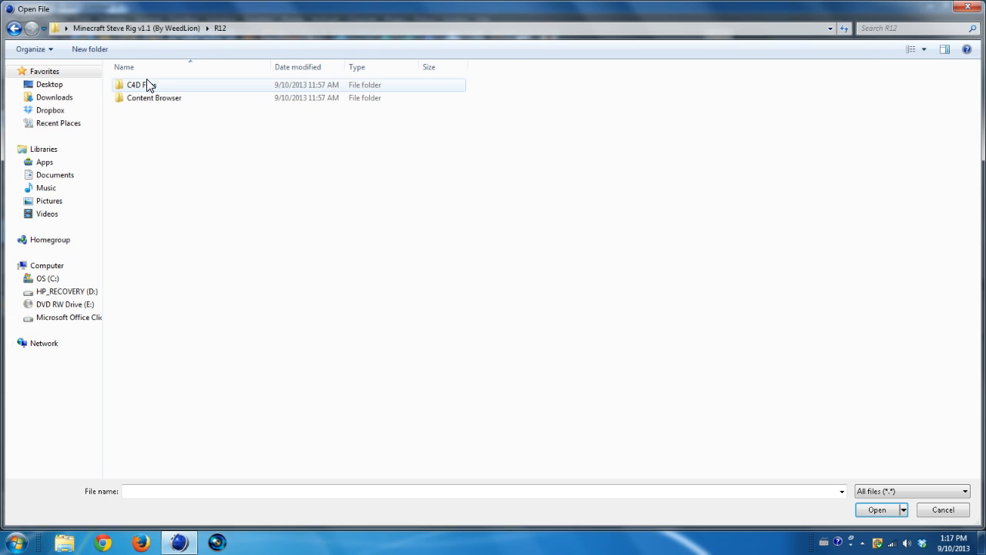
double_click(142, 85)
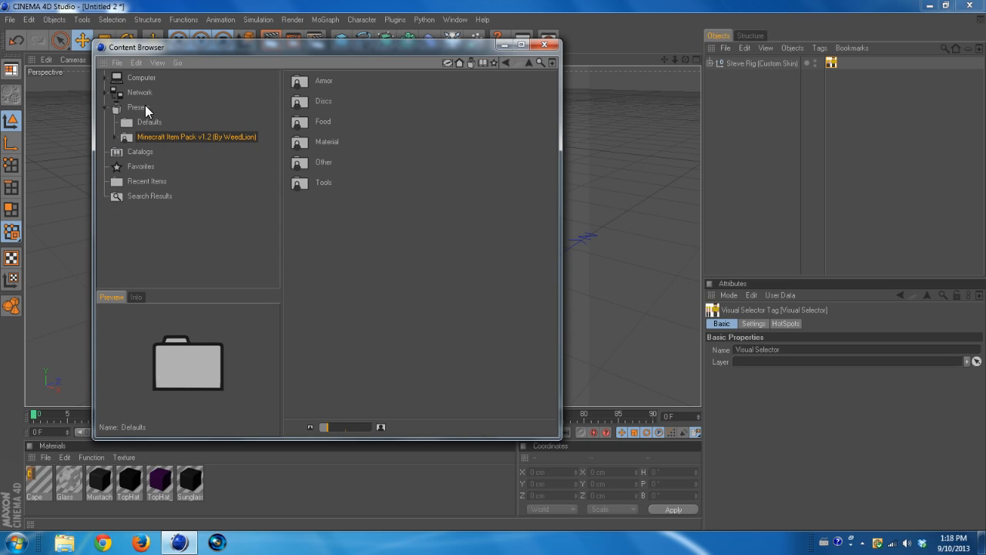
mouse_move(546, 45)
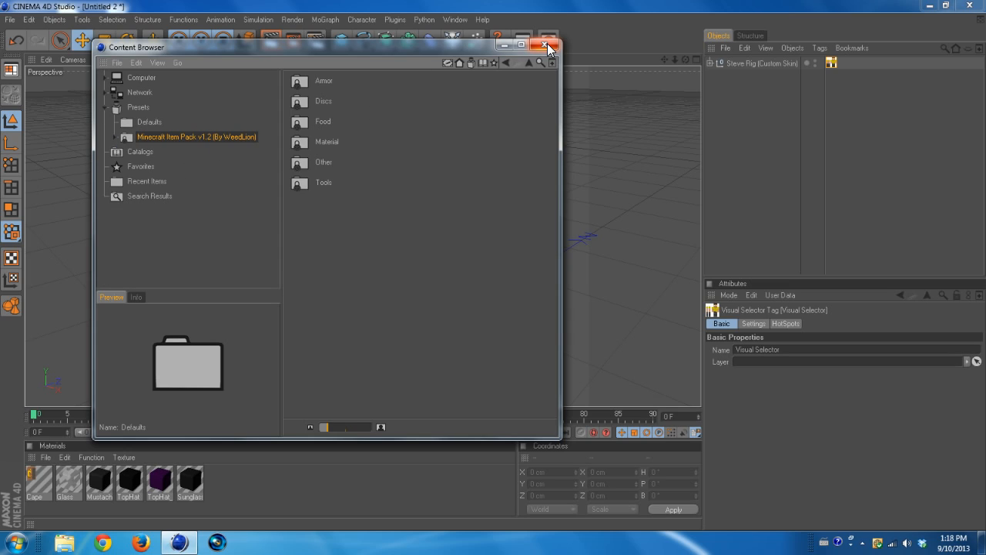
mouse_move(549, 48)
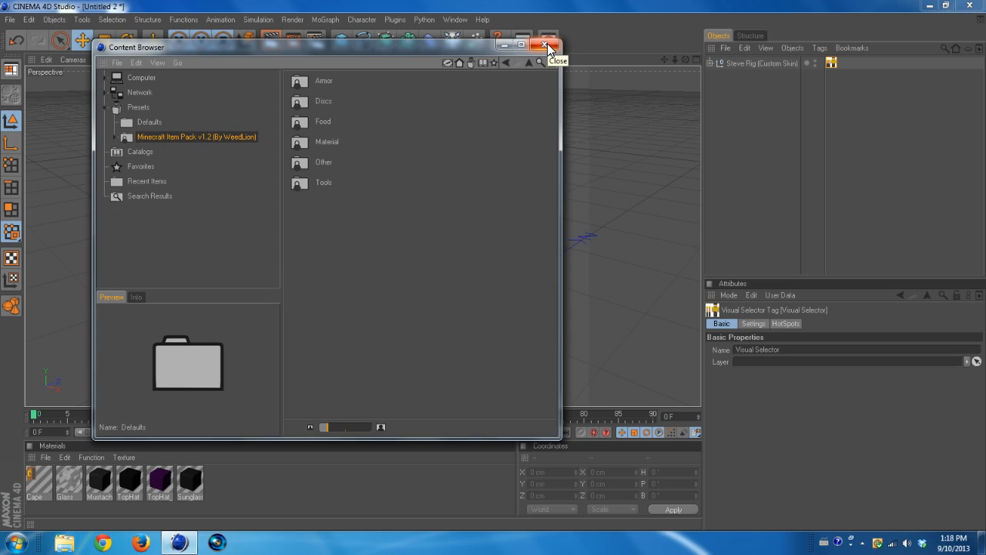
mouse_move(162, 123)
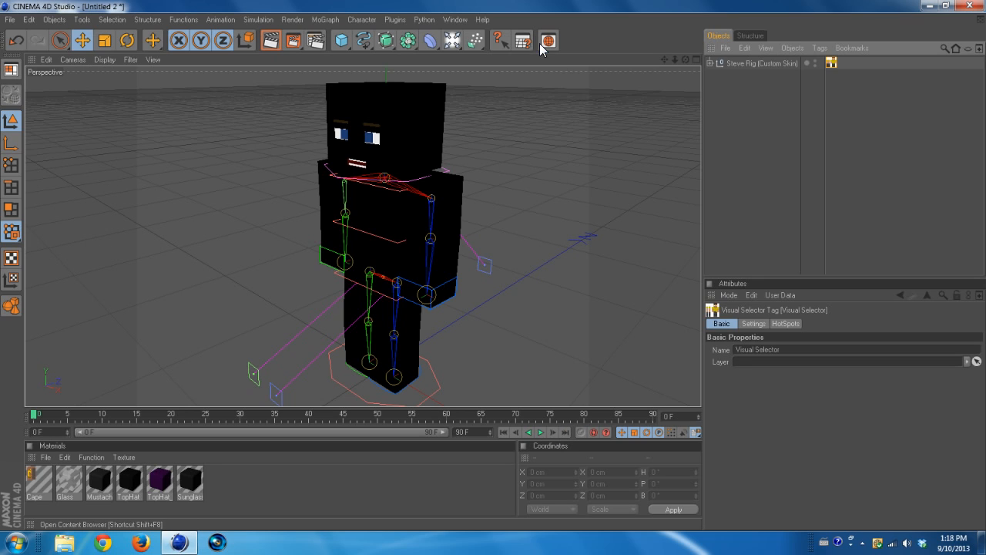
Step: Close all projects and check the Content Browser's Presets and Catalogs hold only Defaults
click(9, 20)
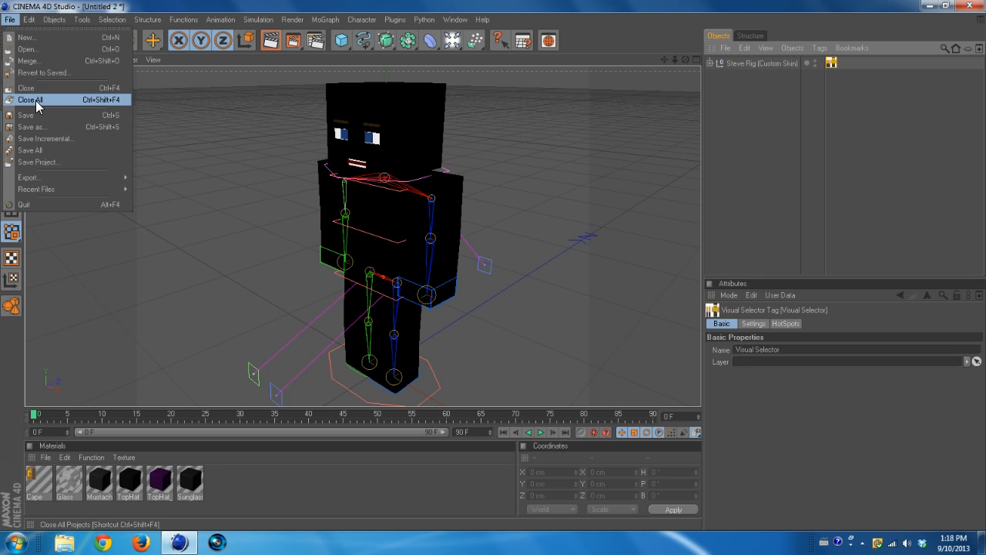
click(29, 100)
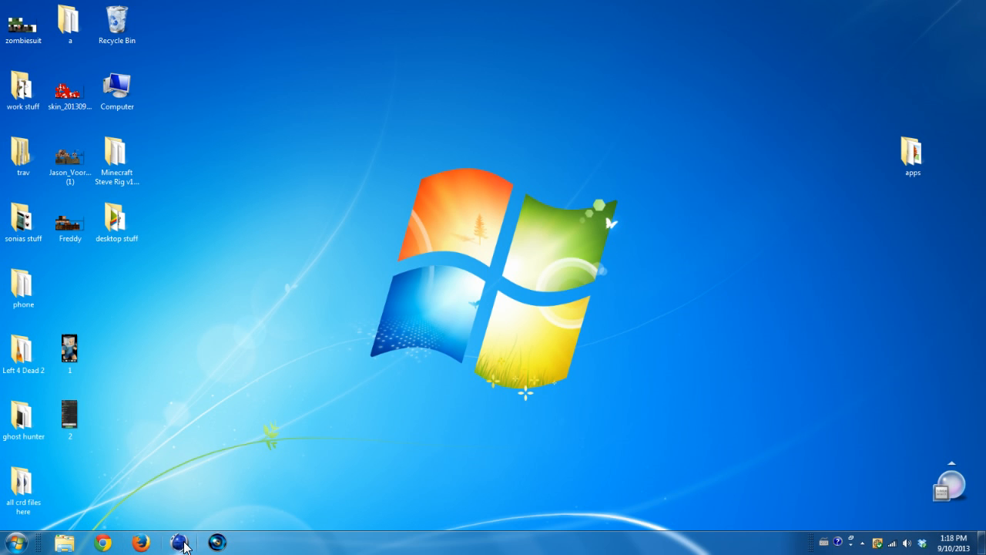
mouse_move(218, 439)
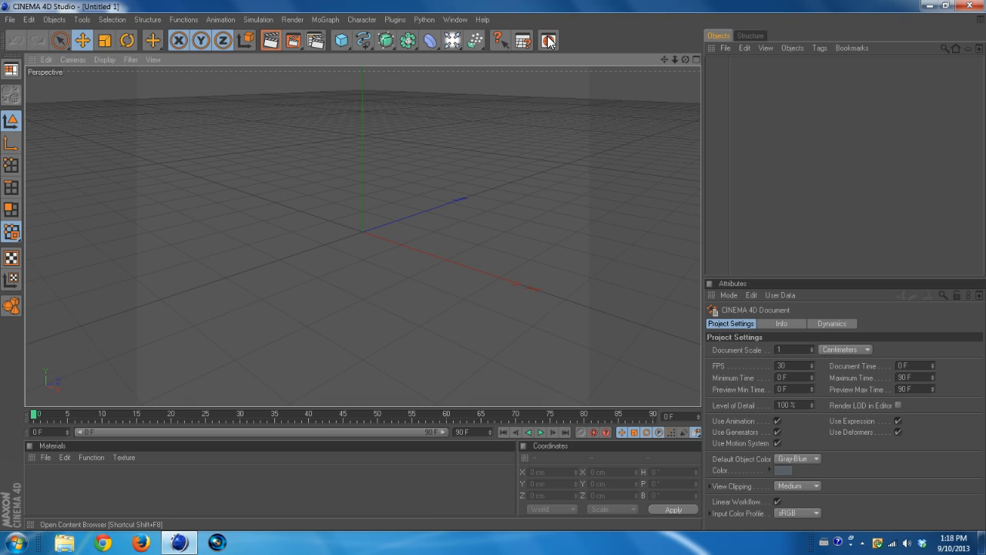
click(546, 40)
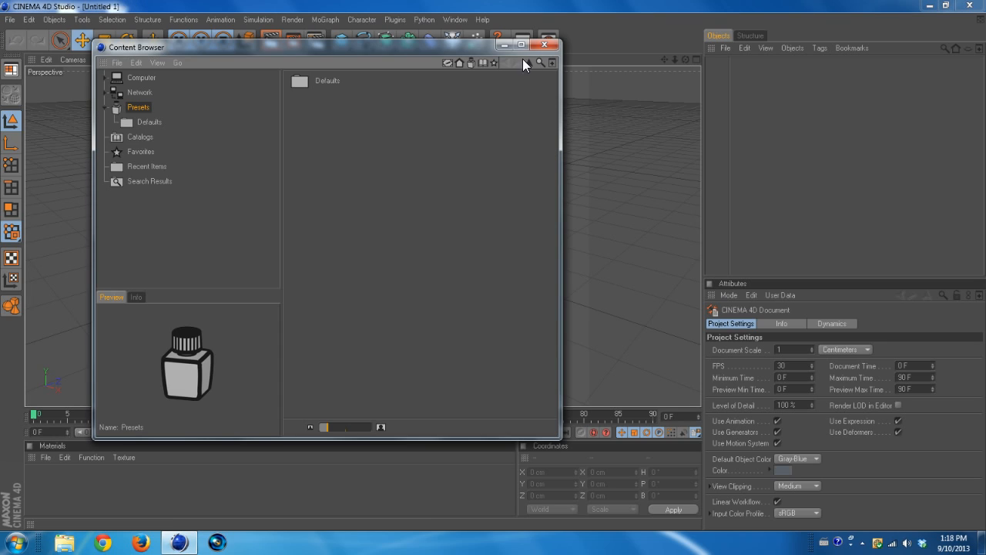
click(139, 137)
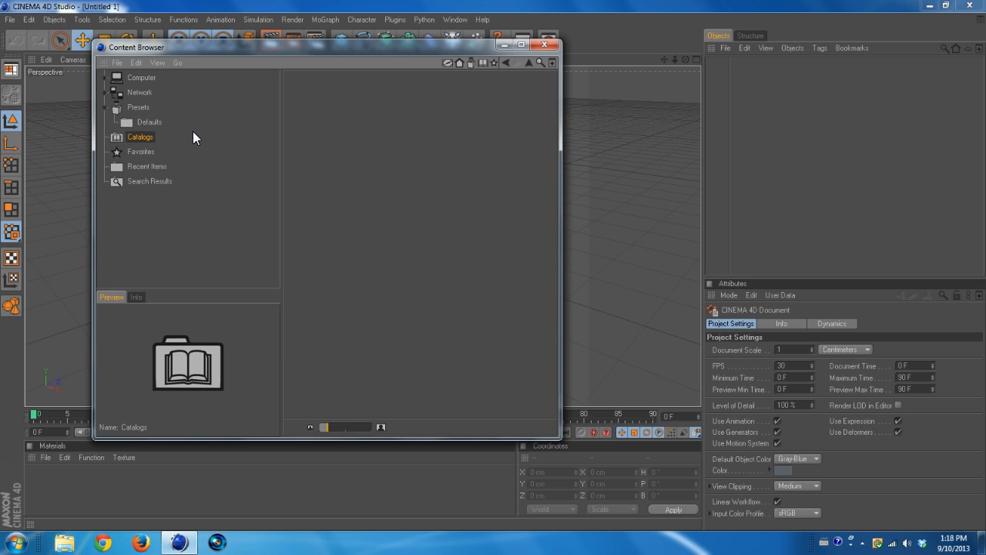
mouse_move(755, 128)
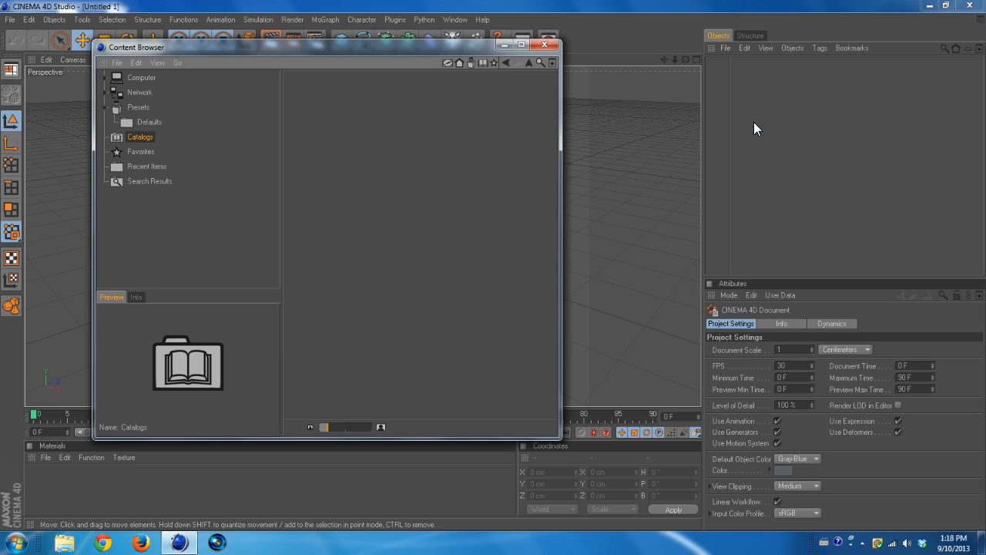
Step: Close the Content Browser and exit Cinema 4D to the desktop
click(546, 44)
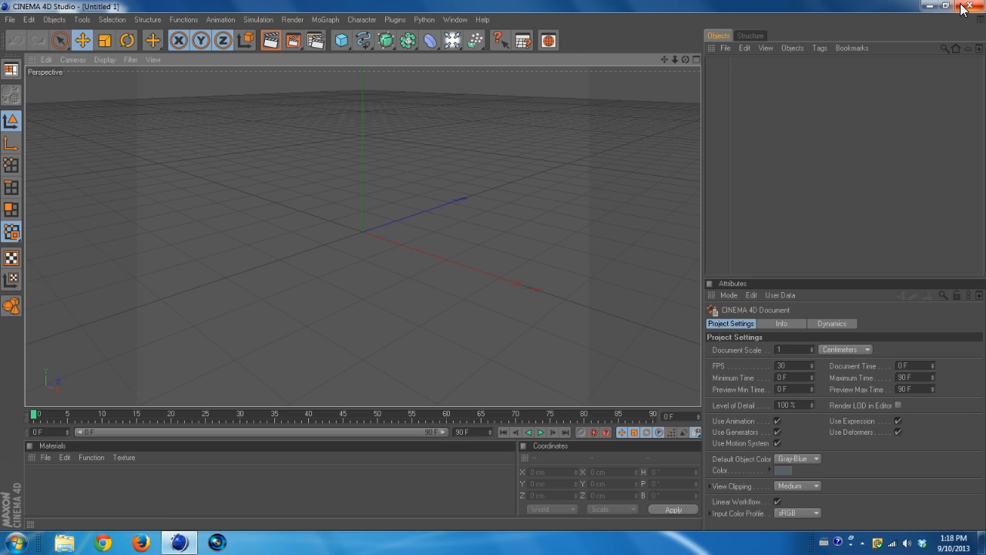
click(969, 9)
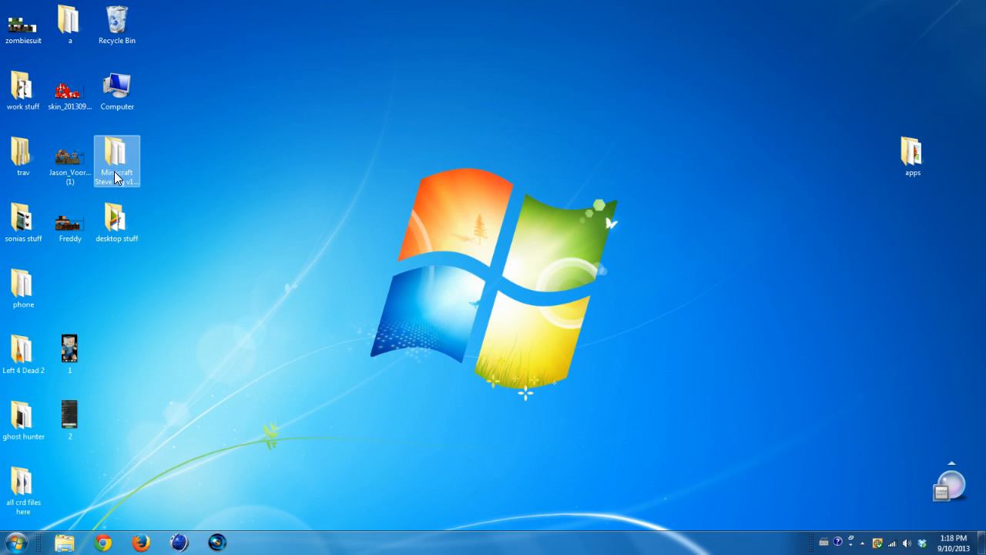
Step: Move the Minecraft Steve Rig folder top-right and browse into its R12 > C4D Files folder
drag(117, 160, 772, 37)
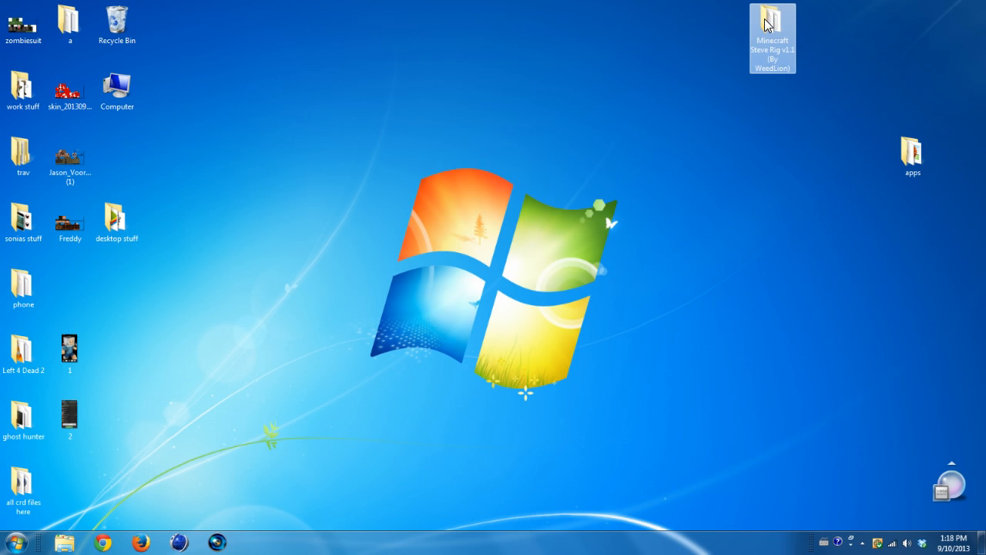
double_click(773, 17)
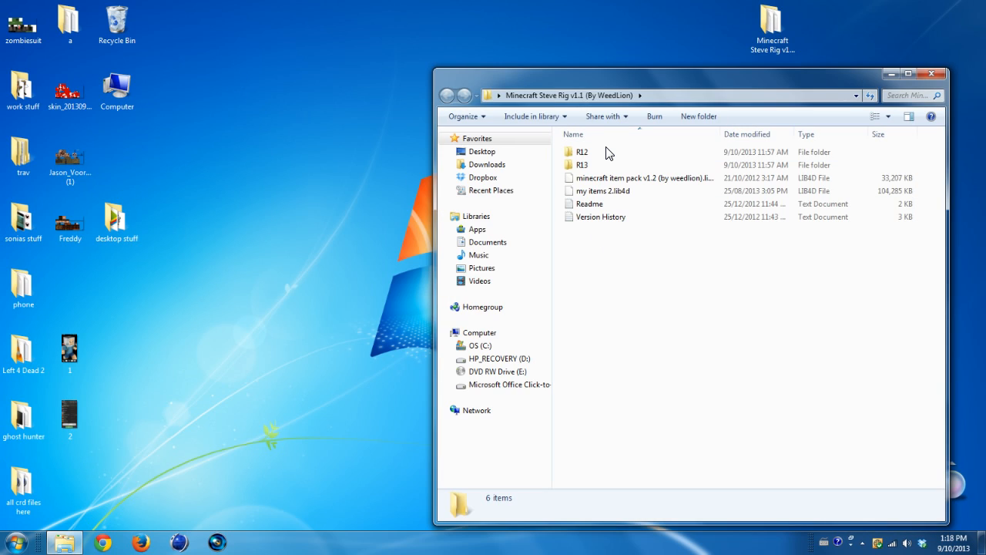
double_click(580, 151)
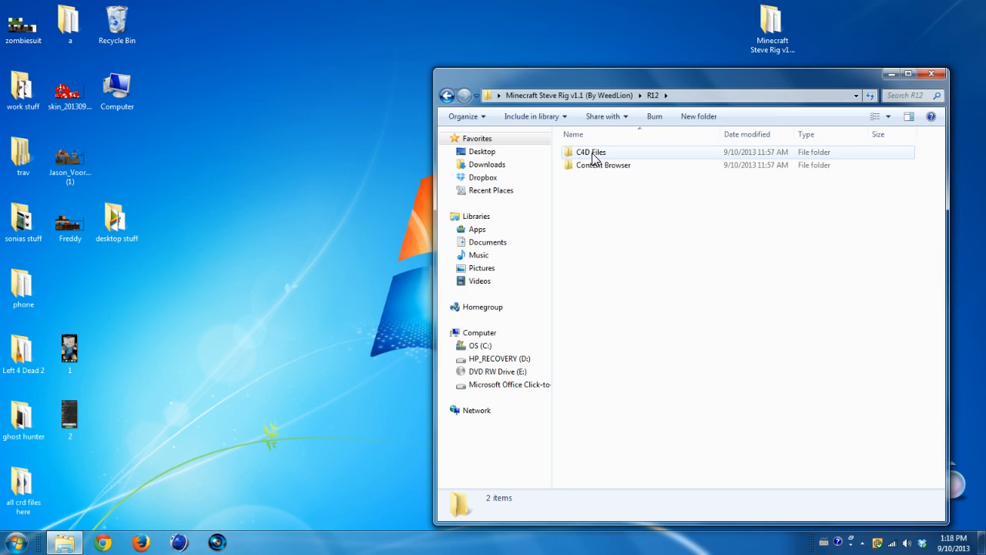
double_click(606, 165)
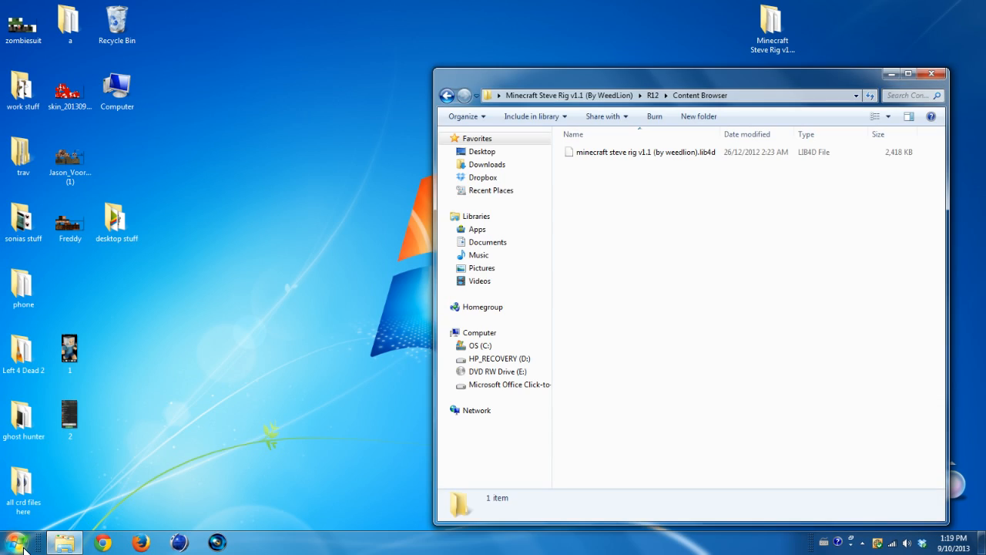
mouse_move(203, 391)
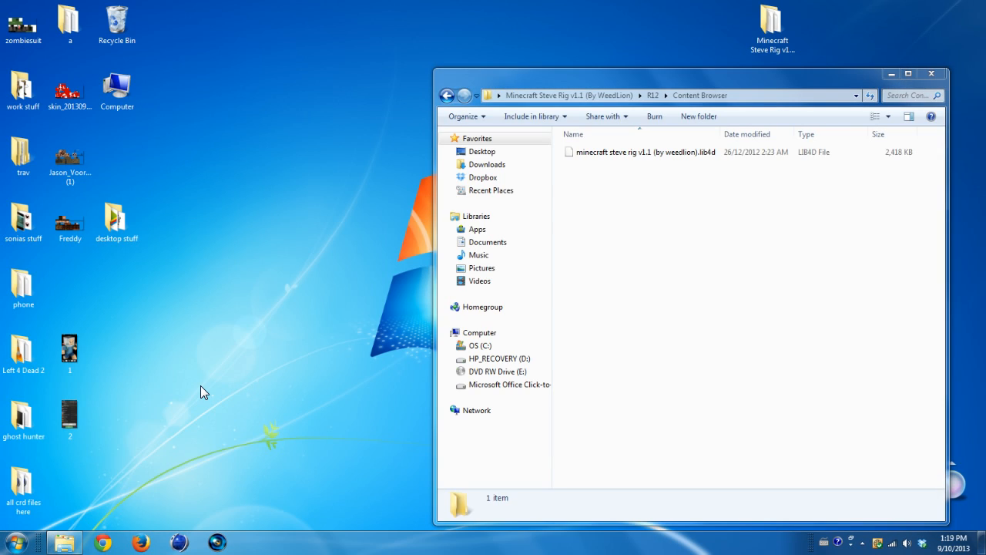
Step: In a second Explorer window, browse C: > Program Files (x86) > Cinema 4D R12 > library
click(480, 345)
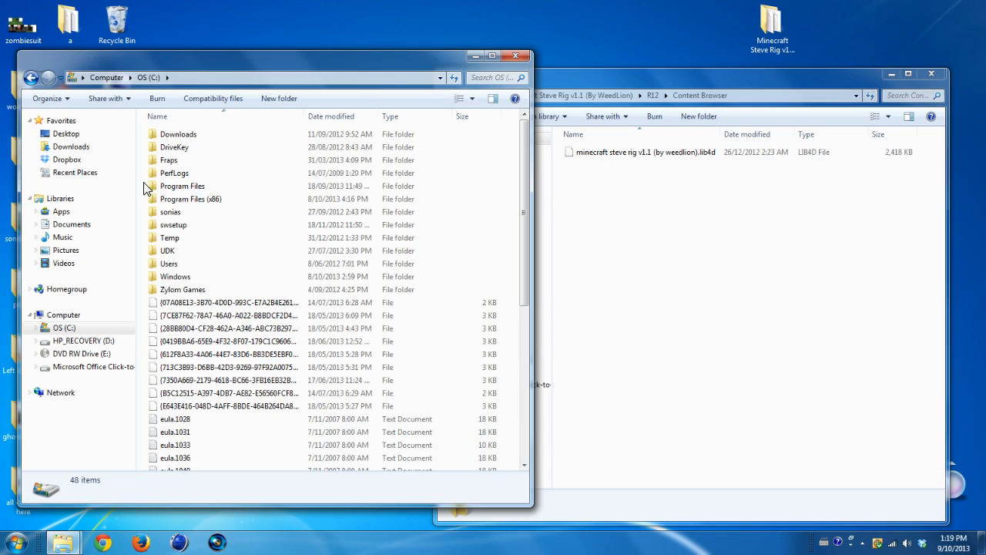
double_click(190, 199)
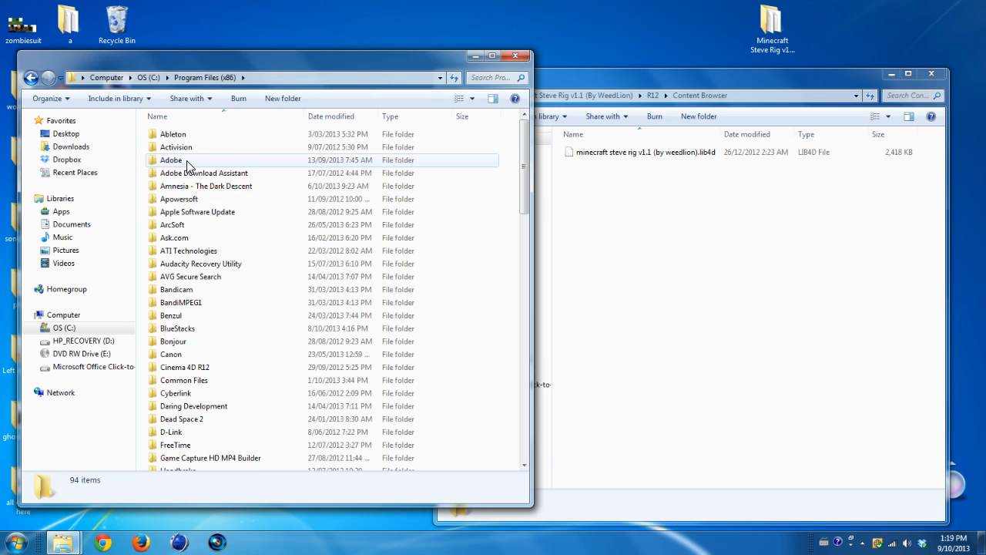
mouse_move(212, 380)
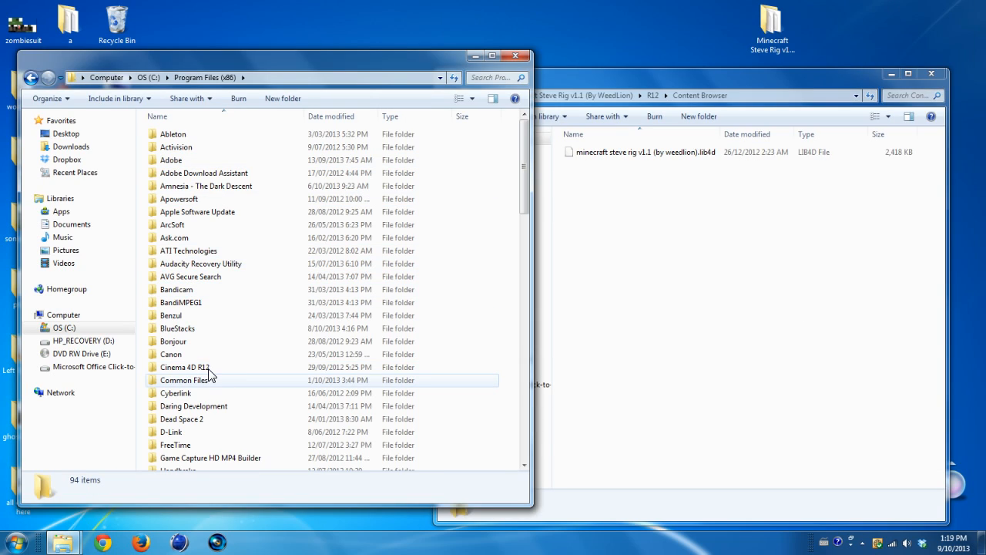
double_click(185, 367)
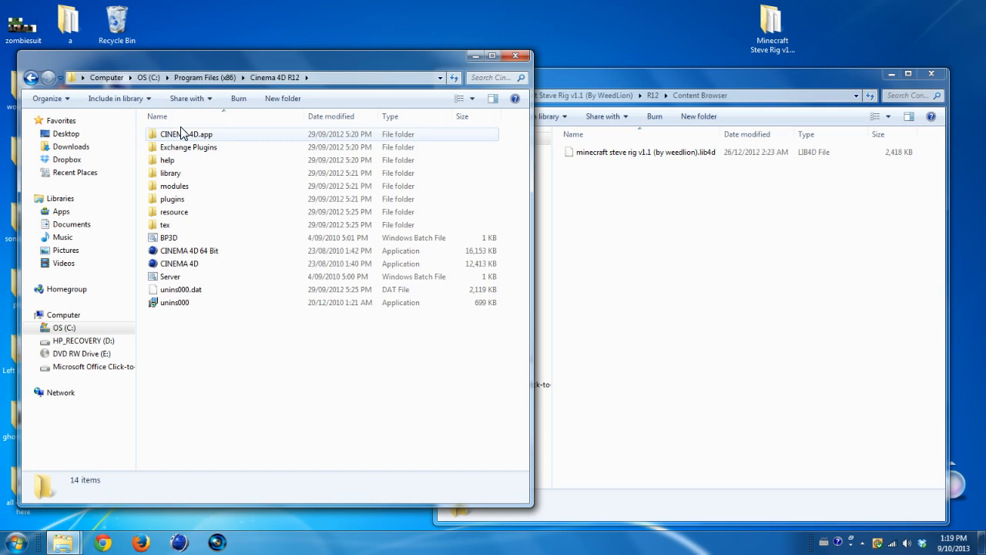
mouse_move(171, 172)
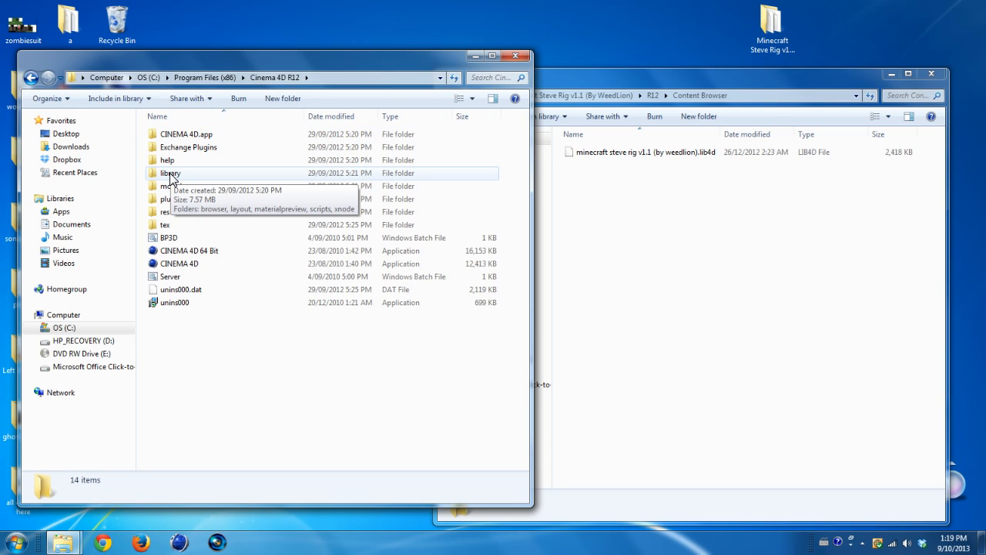
double_click(169, 172)
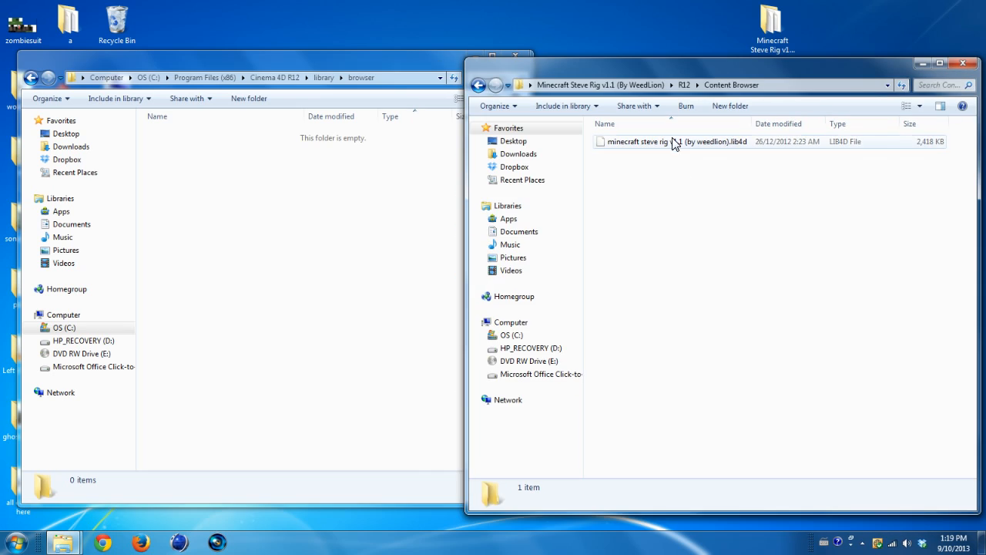
Step: Copy the Steve Rig lib4d file into the browser folder with administrator permission and close the window
click(690, 142)
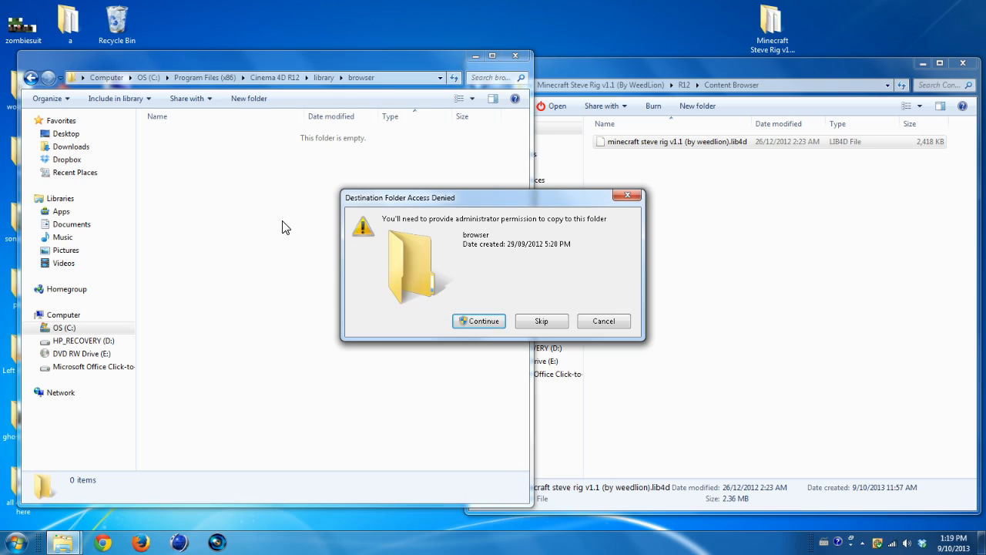
click(480, 321)
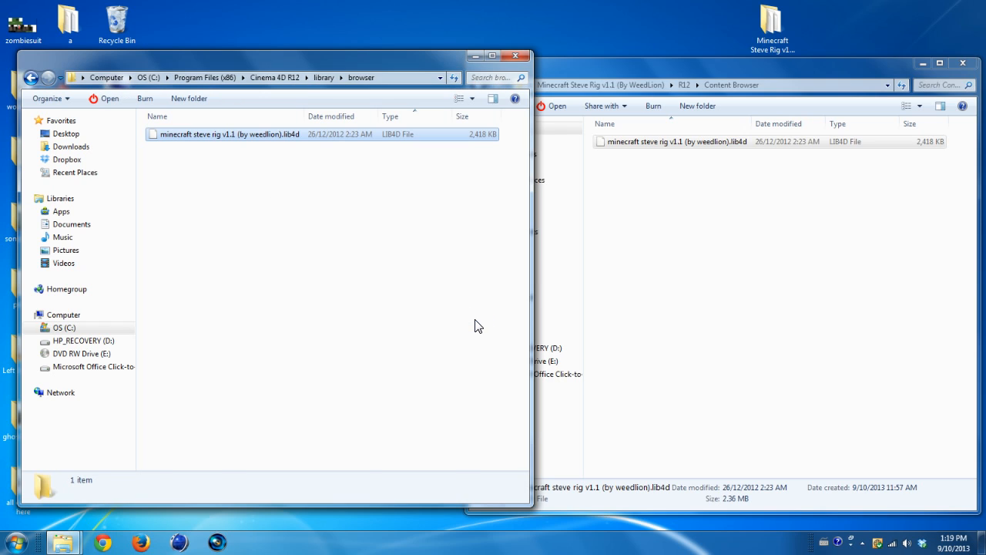
click(224, 134)
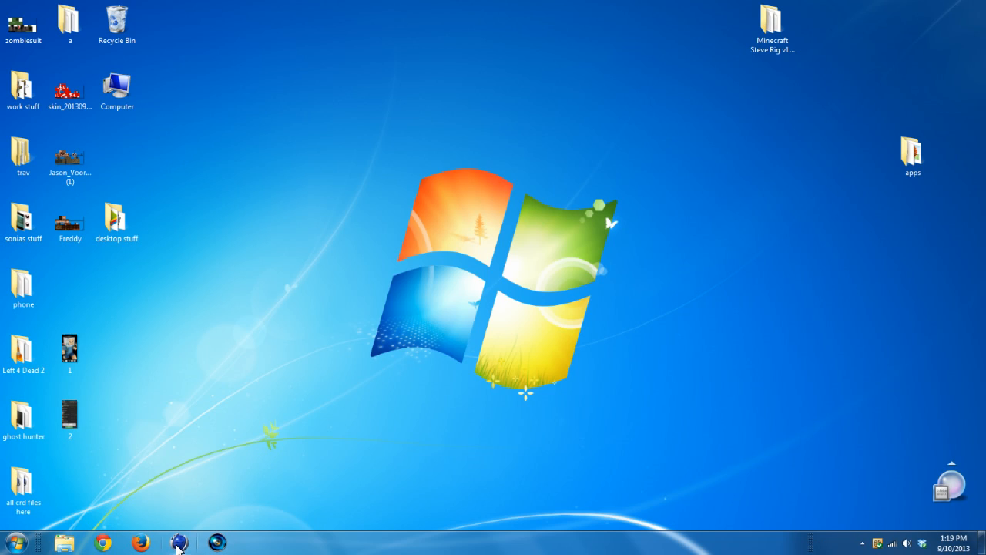
Step: Relaunch Cinema 4D, load Steve Rig from the Minecraft Steve Rig preset, and close the browser
click(176, 540)
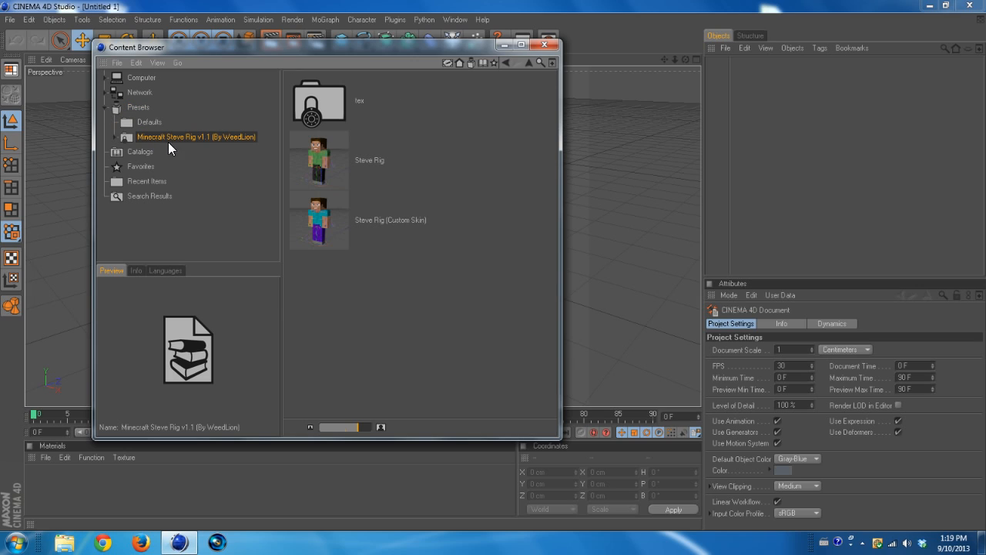
click(318, 159)
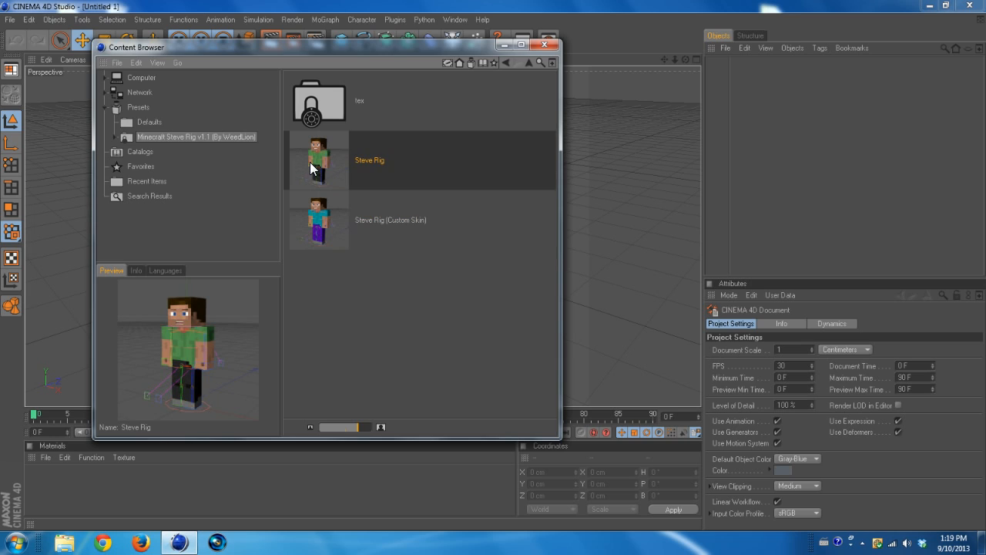
double_click(319, 159)
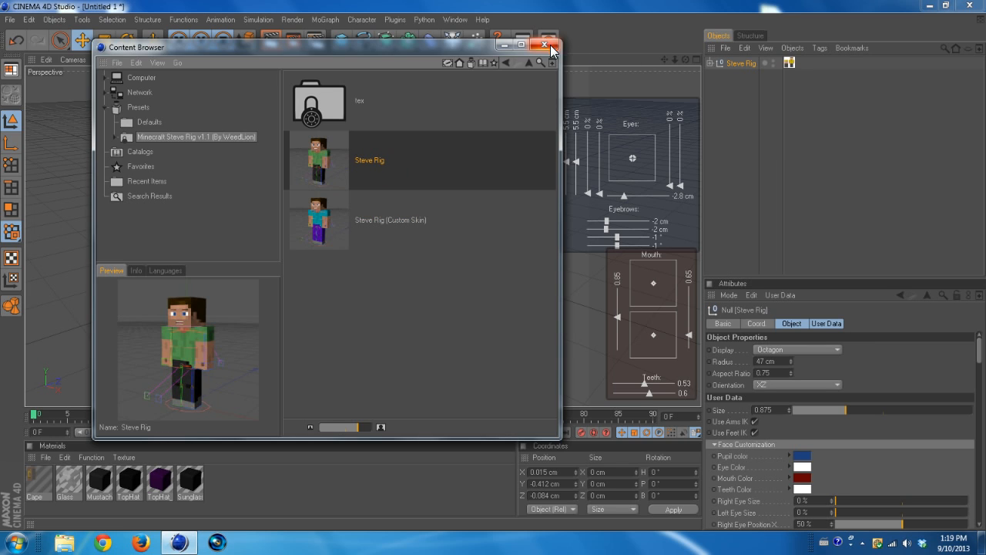
click(545, 45)
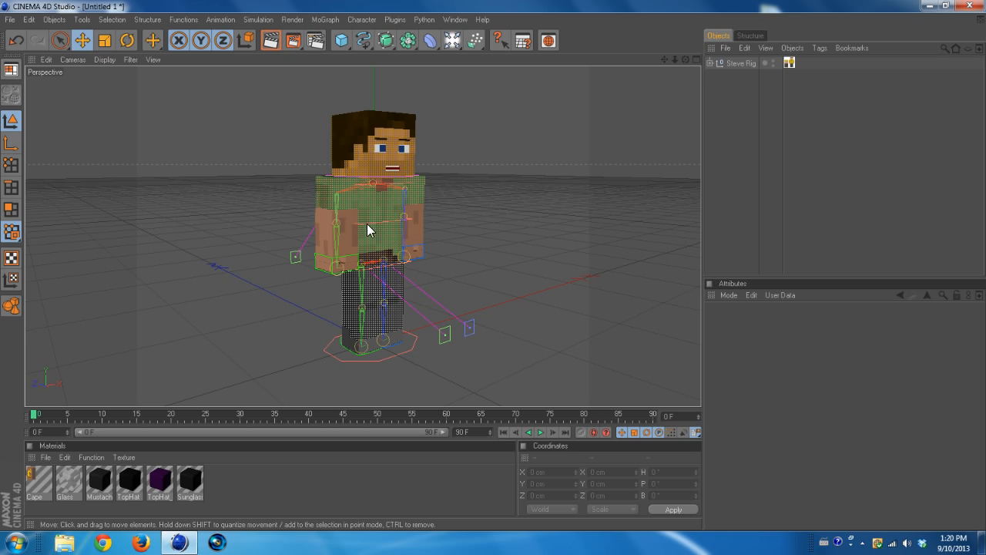
Step: Close the Steve Rig scene via File > Close, answering No to saving changes
click(9, 18)
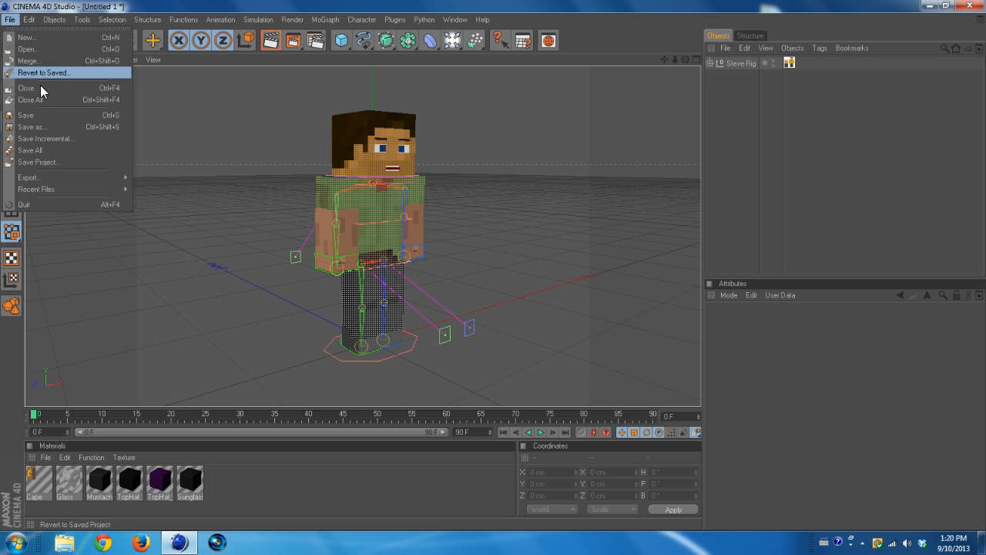
click(24, 90)
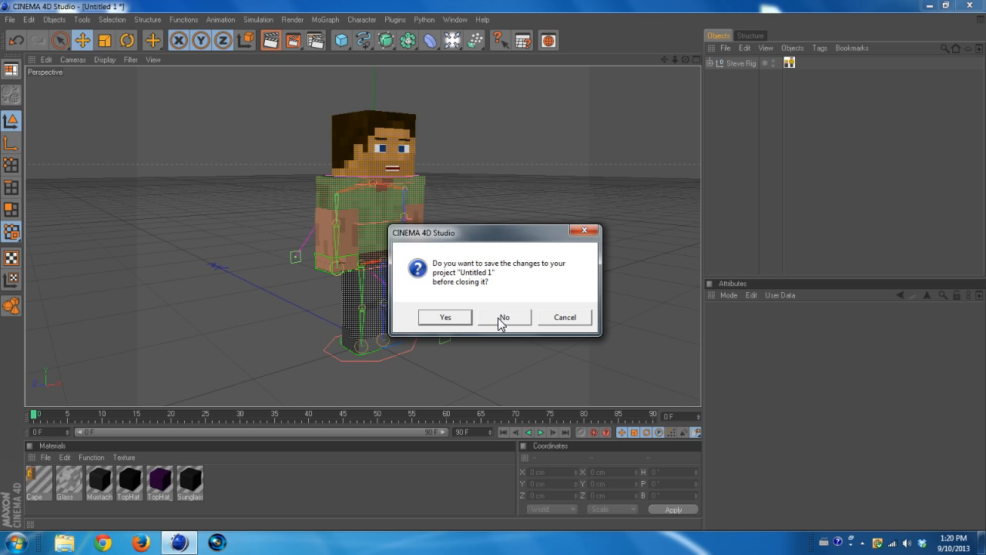
click(504, 317)
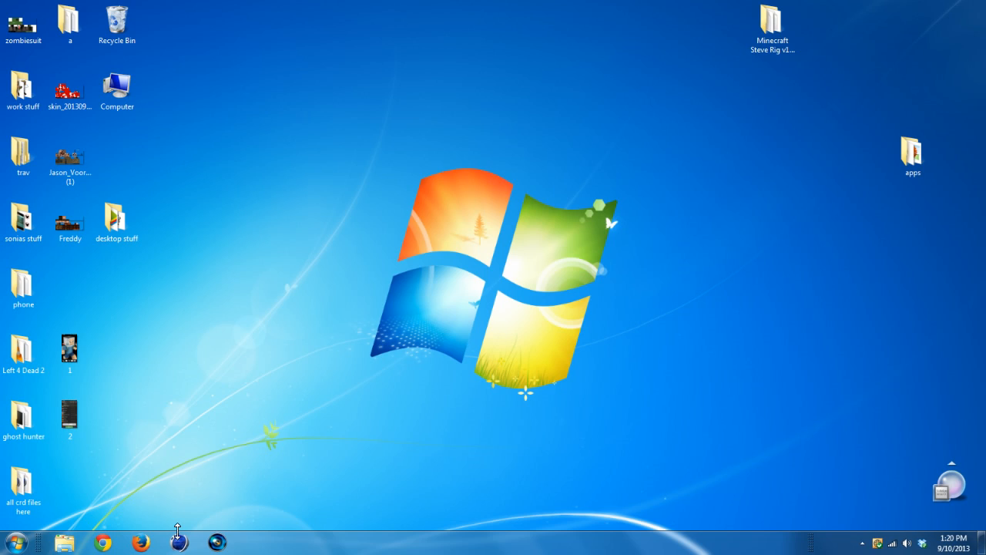
mouse_move(265, 332)
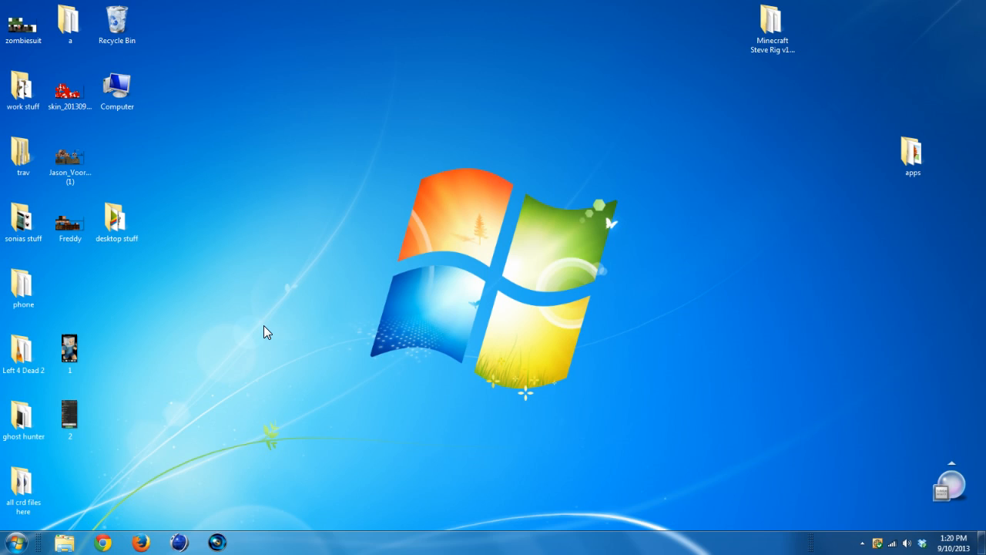
mouse_move(177, 540)
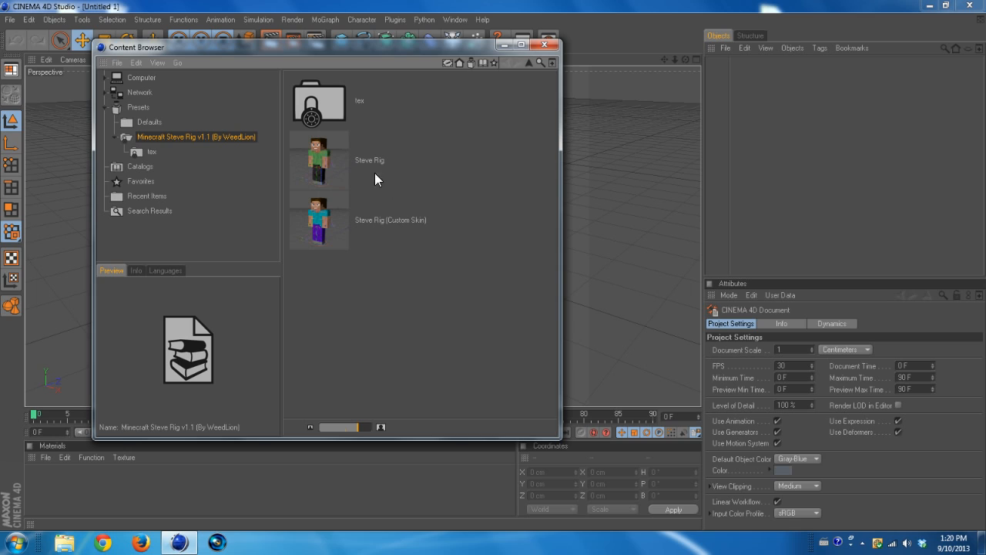
Step: Load the Steve Rig (Custom Skin) preset into the fresh scene and close the Content Browser
click(318, 221)
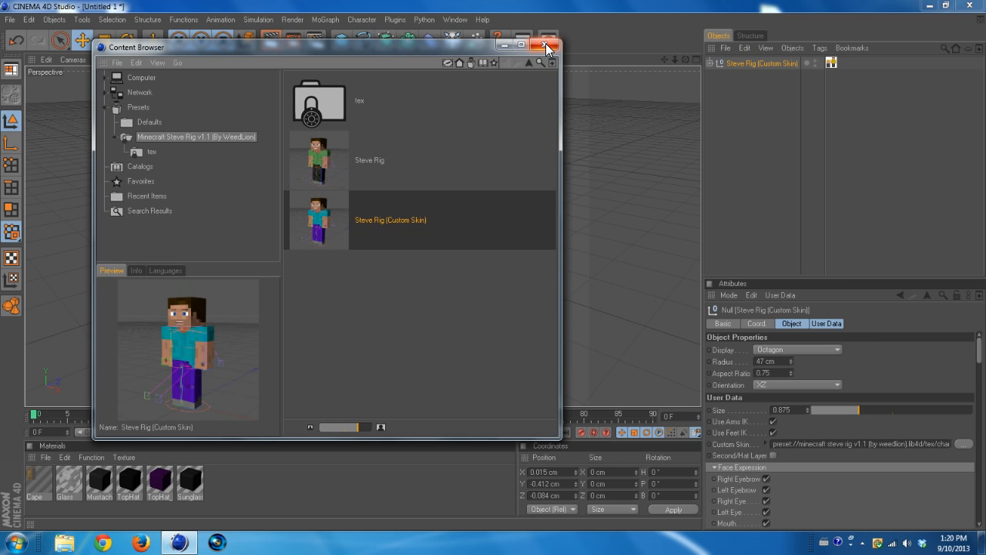
click(540, 45)
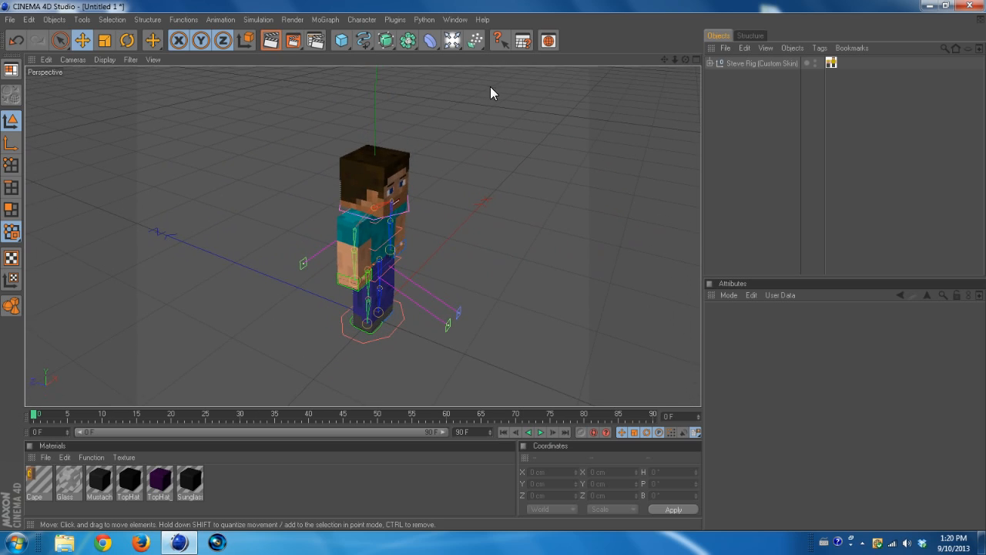
mouse_move(545, 40)
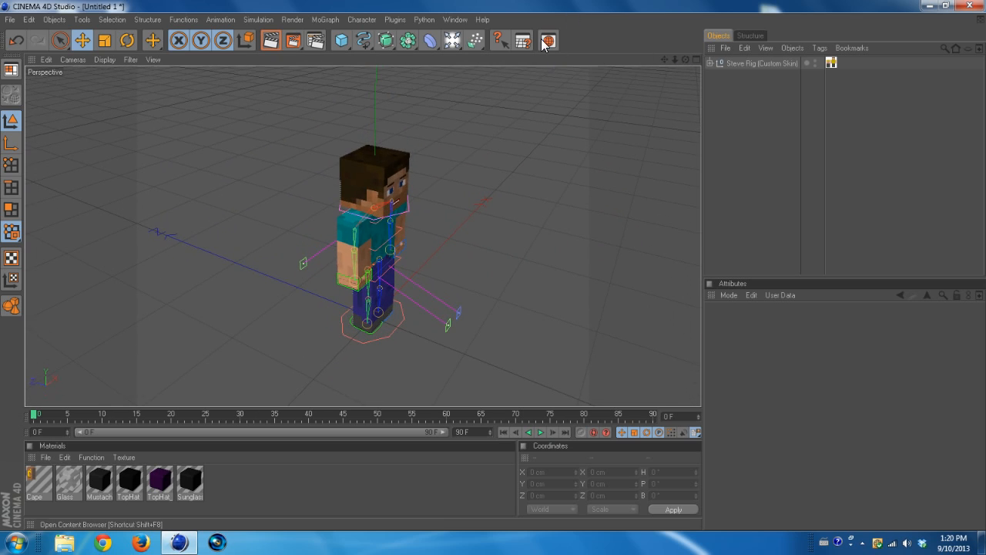